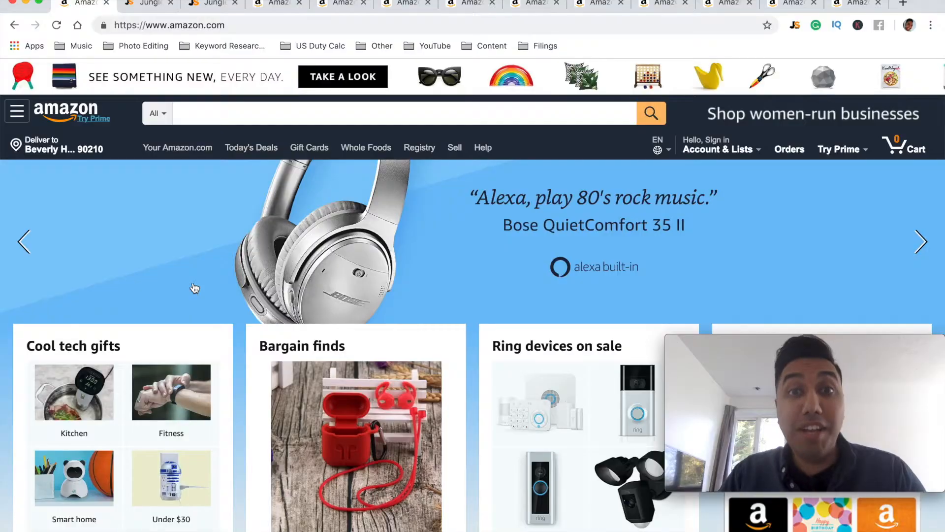
# - Review the plates table showing 1,095 average monthly sales, 137 average reviews and opportunity score 5
pyautogui.click(148, 4)
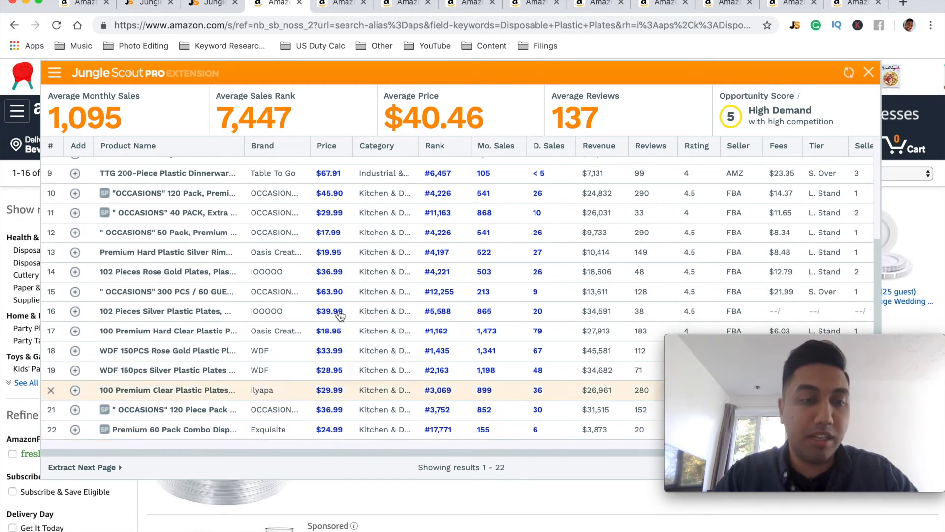
pyautogui.scroll(3)
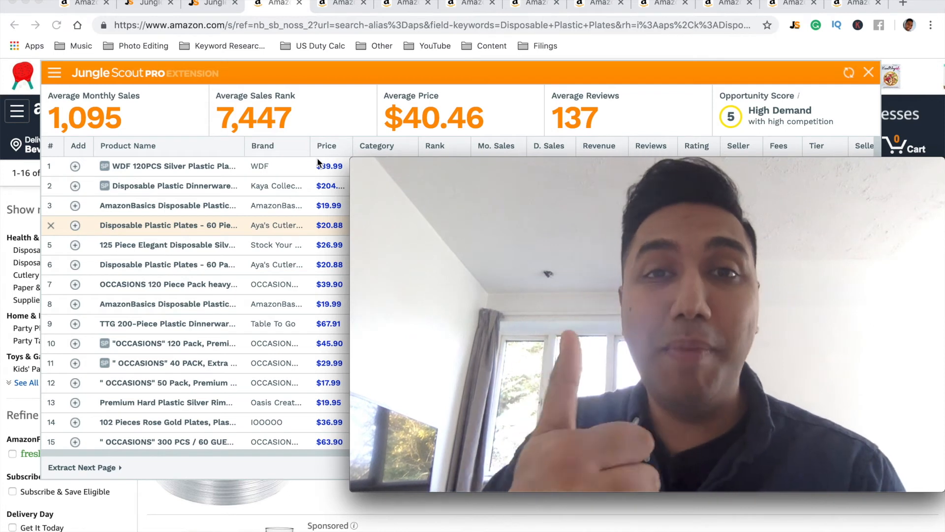
pyautogui.click(319, 5)
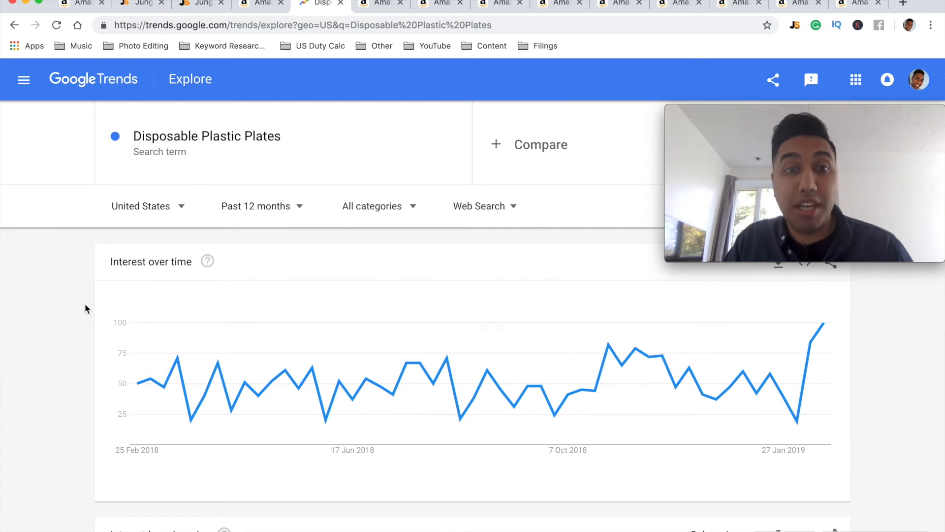
# - Change the Disposable Plastic Plates chart range from 'Past 12 months' to '2004 – present'
pyautogui.click(262, 206)
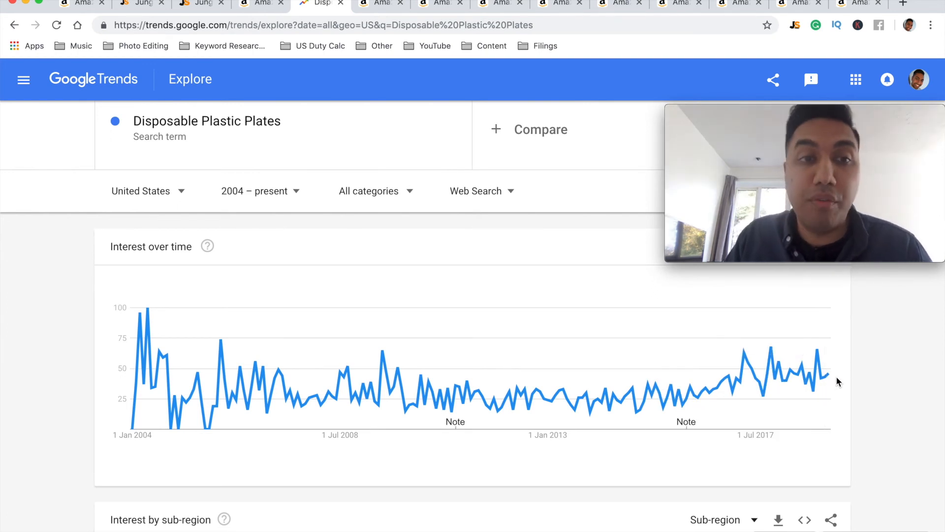